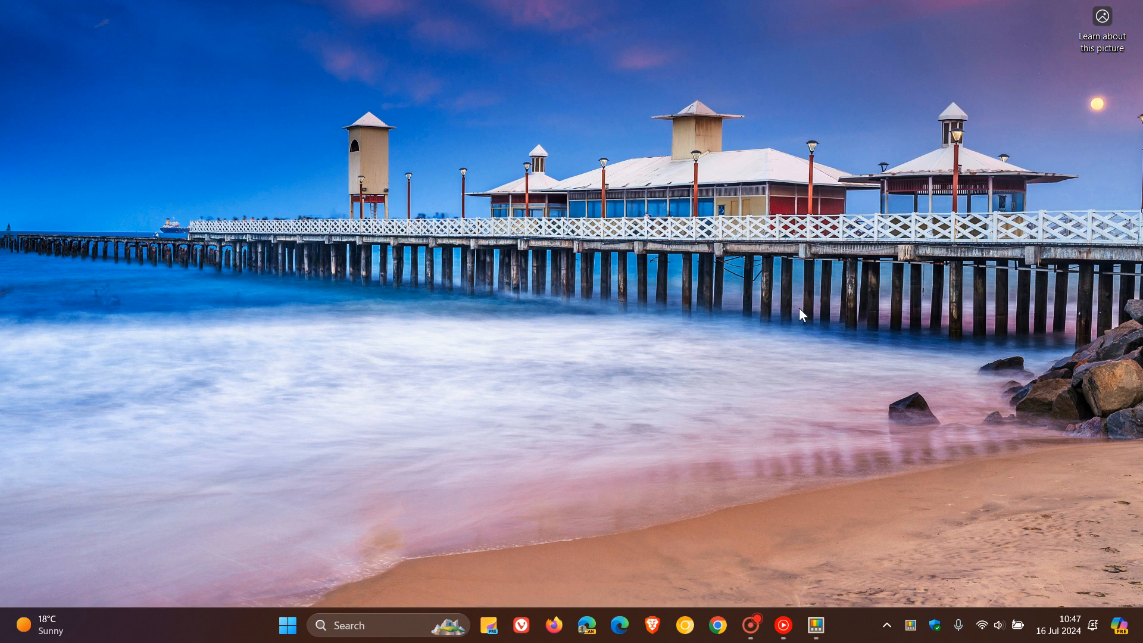
mouse_move(843, 374)
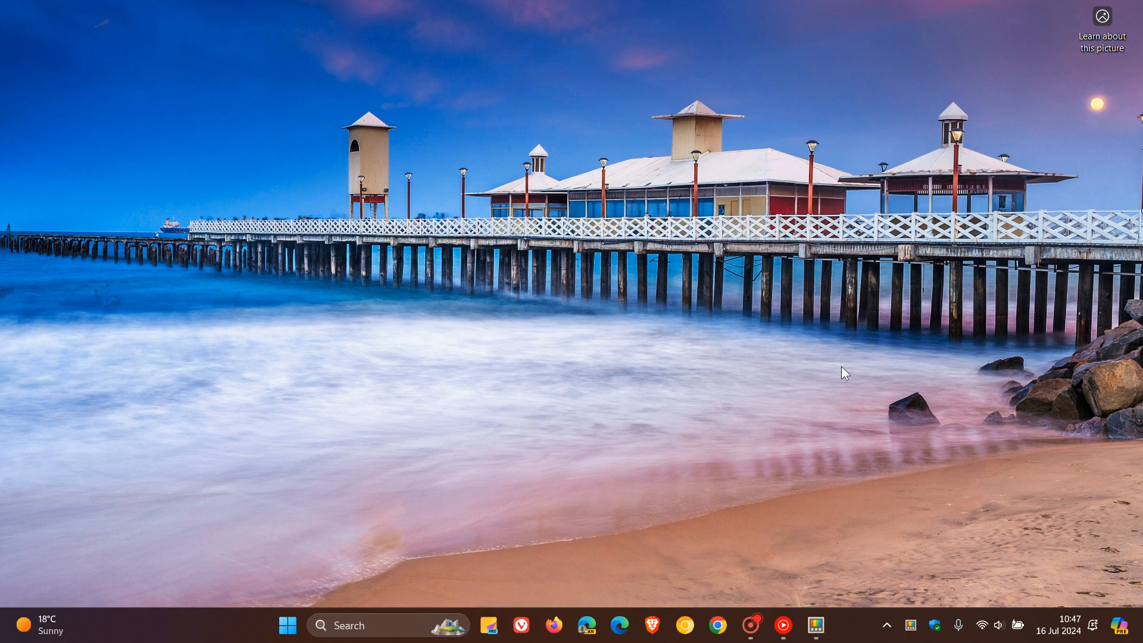
Open PowerToys Settings from the taskbar and run an update check on version 0.82.1.
left_click(815, 626)
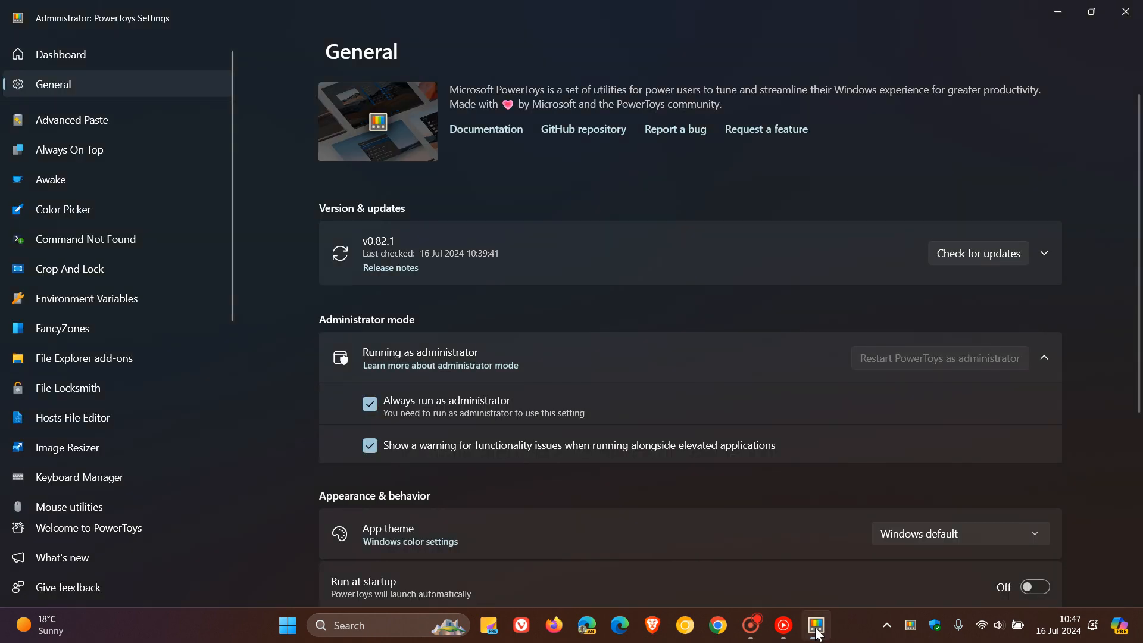
mouse_move(715, 178)
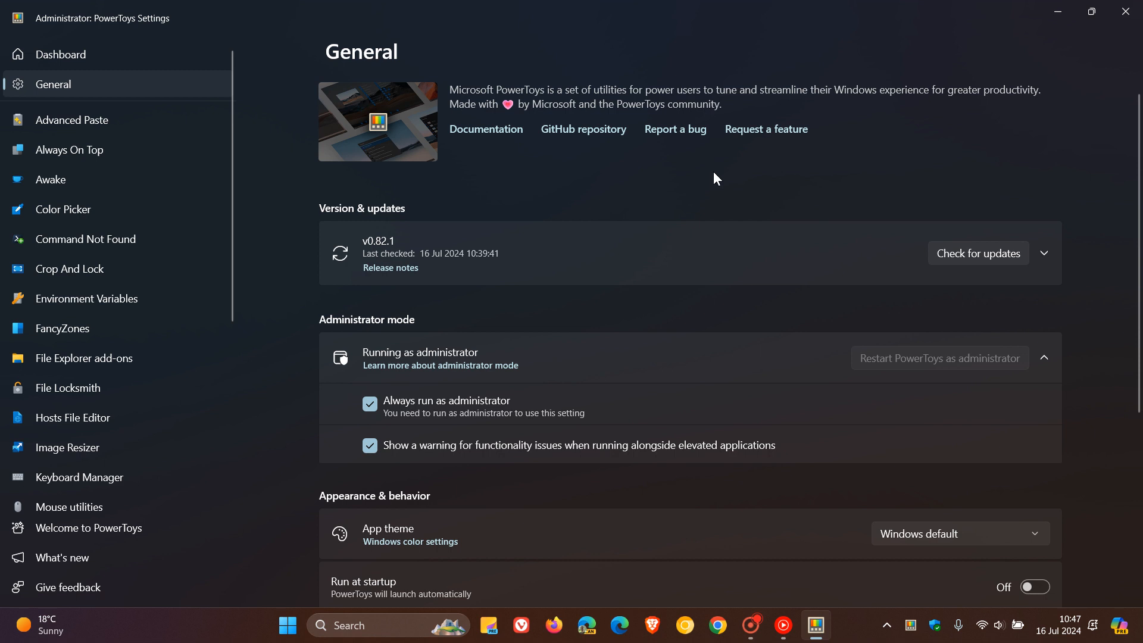
mouse_move(419, 202)
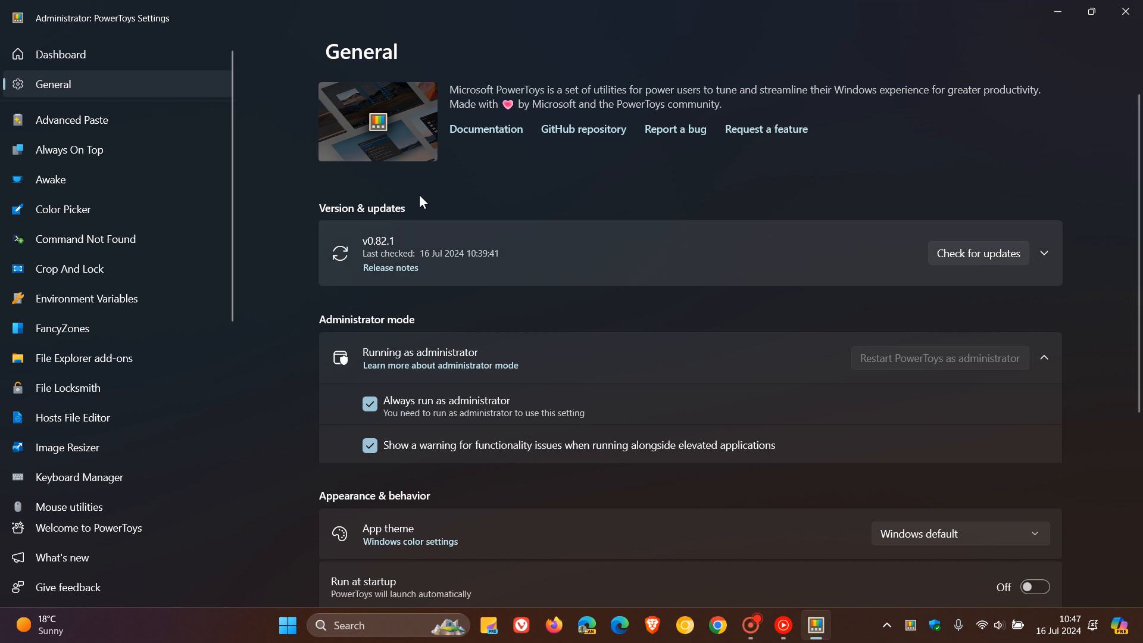
mouse_move(820, 184)
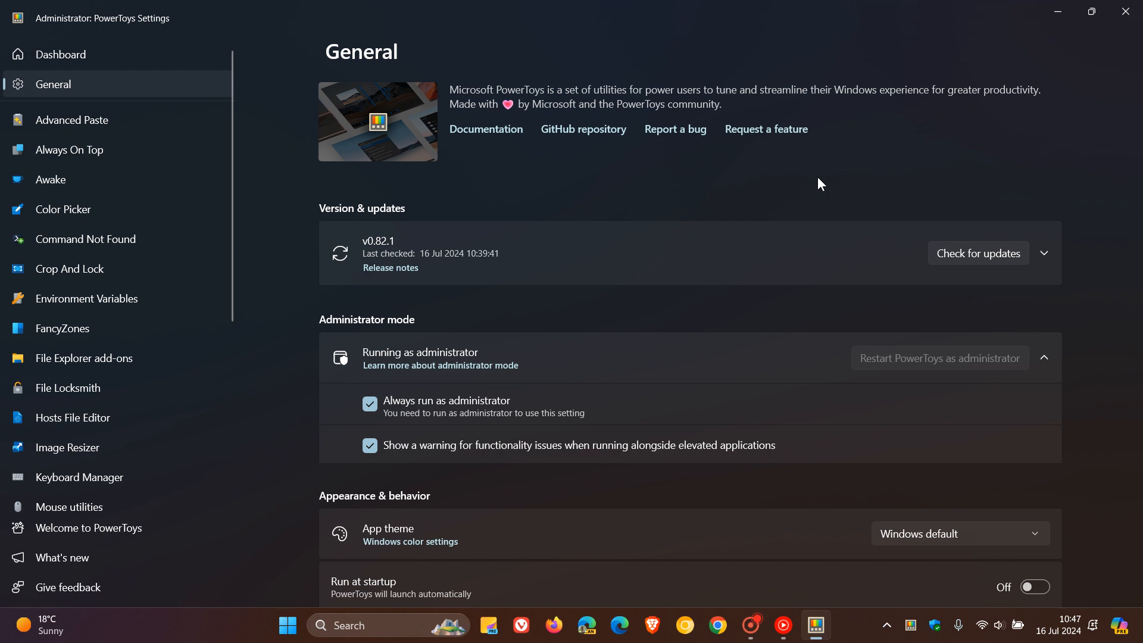
mouse_move(766, 168)
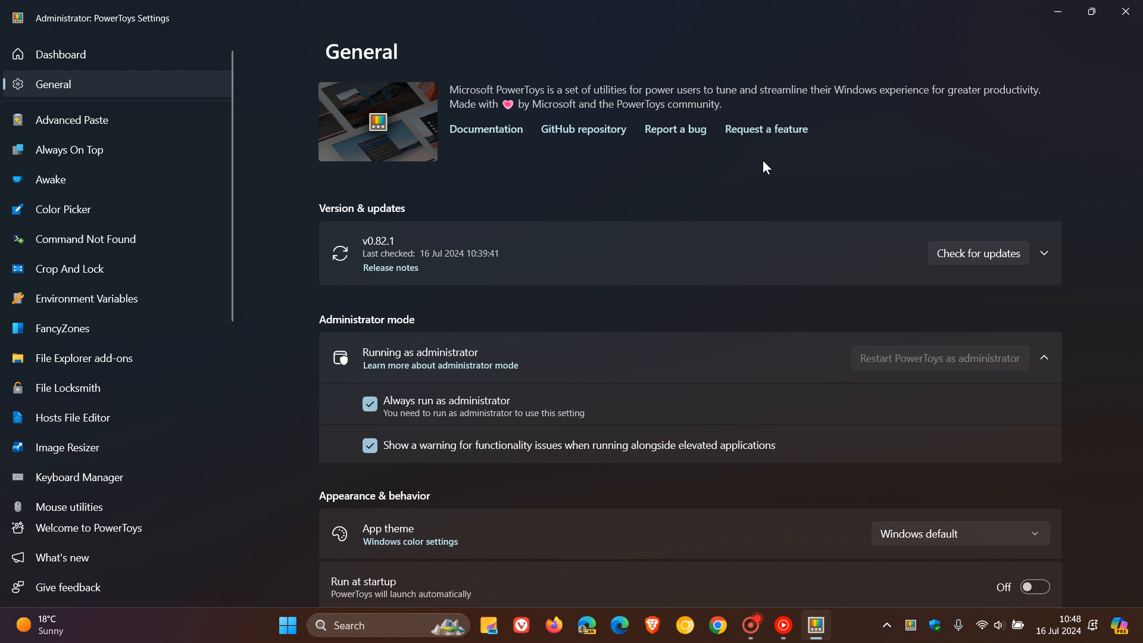
mouse_move(418, 240)
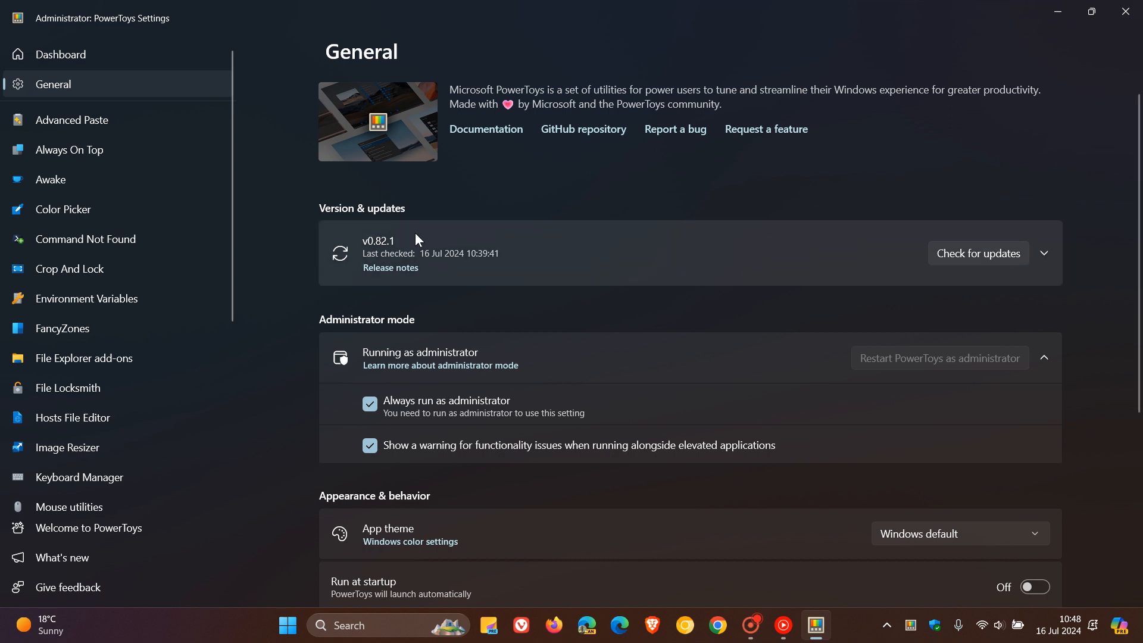
mouse_move(611, 208)
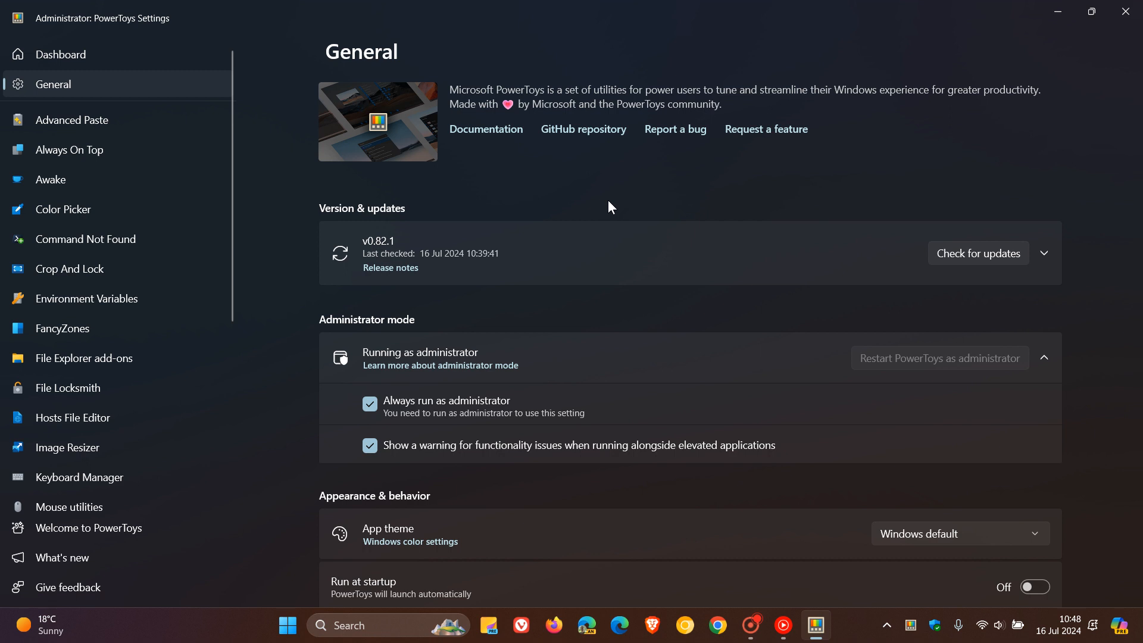
left_click(977, 253)
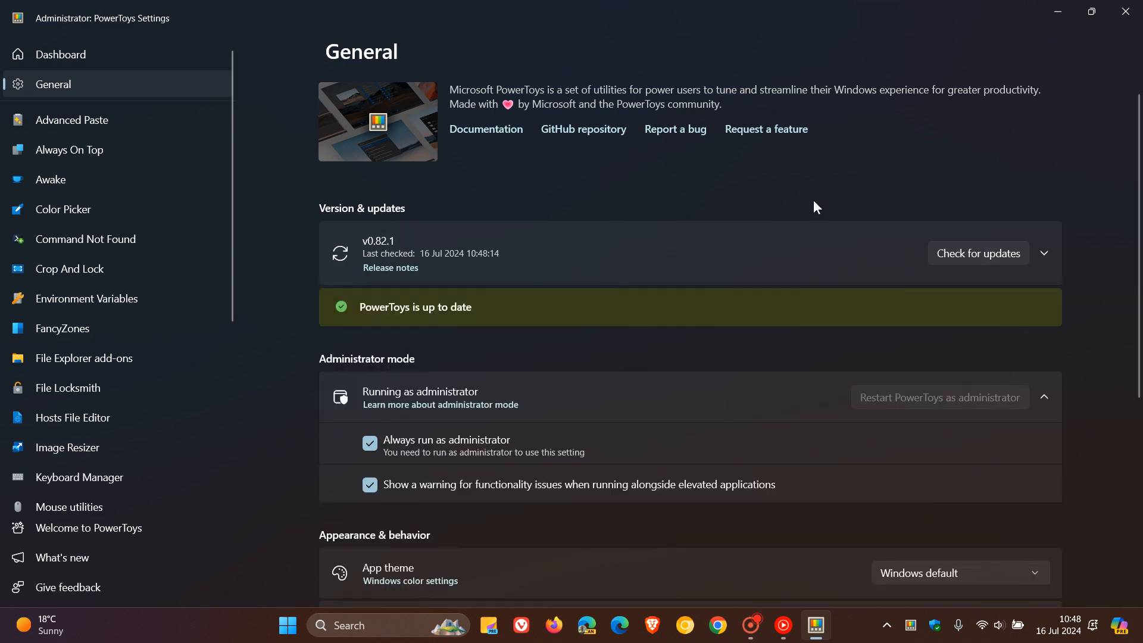
mouse_move(824, 194)
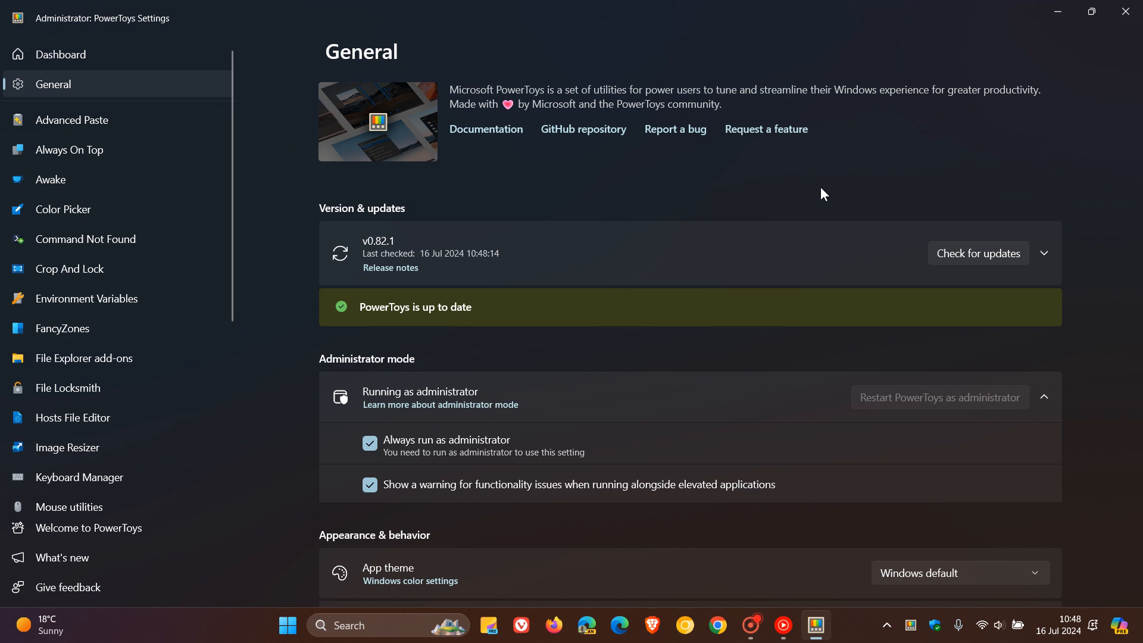
Show the Dashboard with Image Resizer and PowerToys Run enabled.
left_click(61, 55)
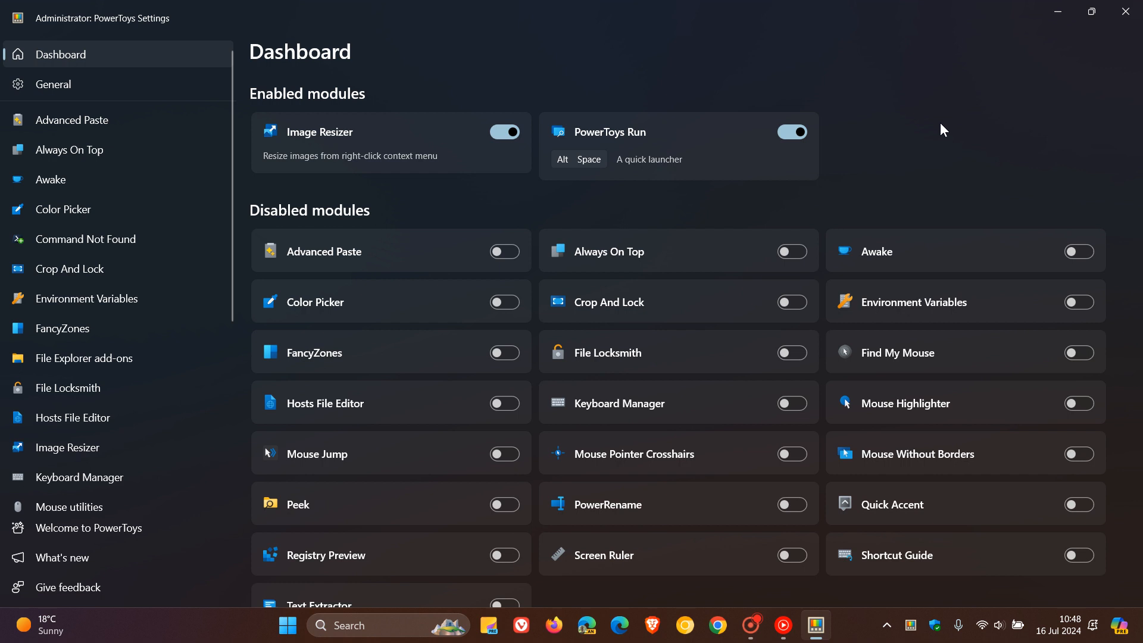
mouse_move(975, 128)
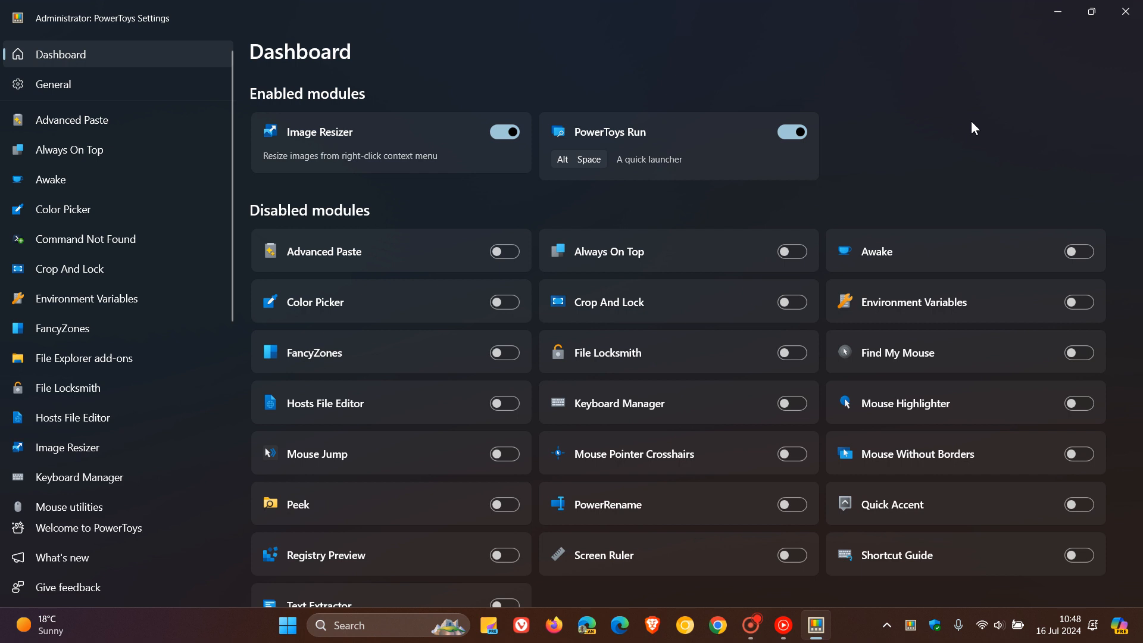
Go back to the General page and rerun the update check, confirming it is up to date.
left_click(52, 84)
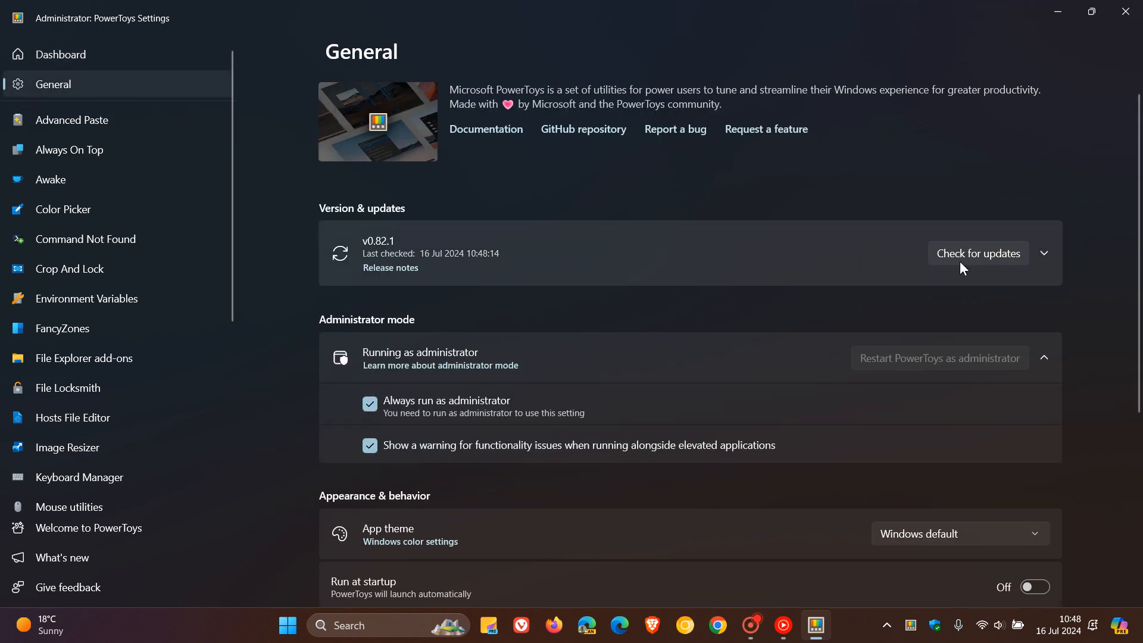
left_click(978, 253)
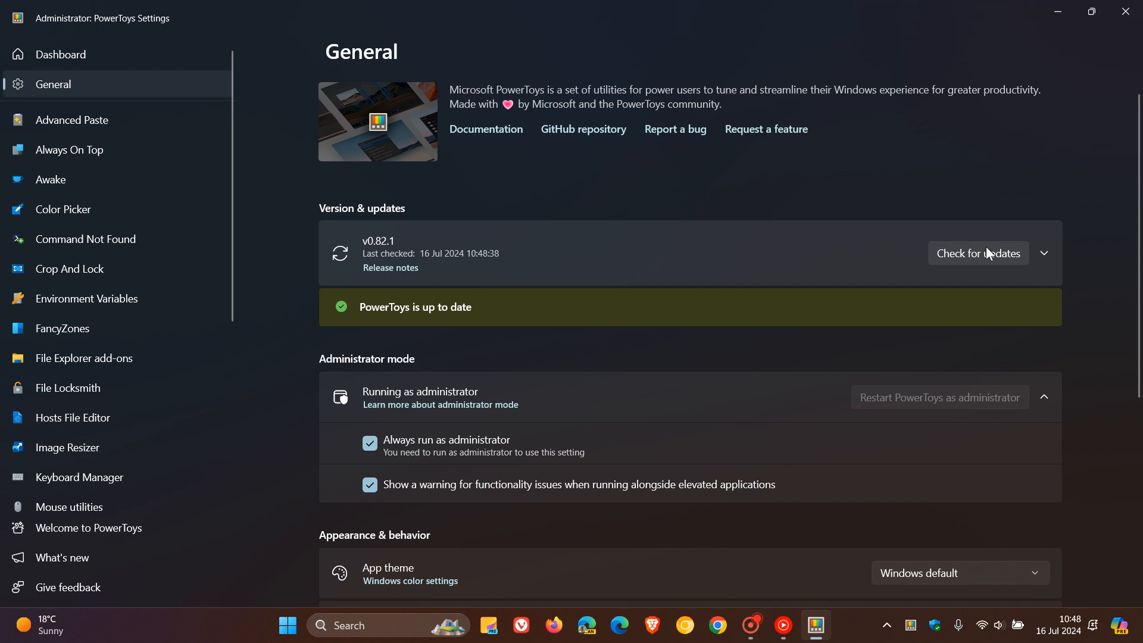
mouse_move(924, 179)
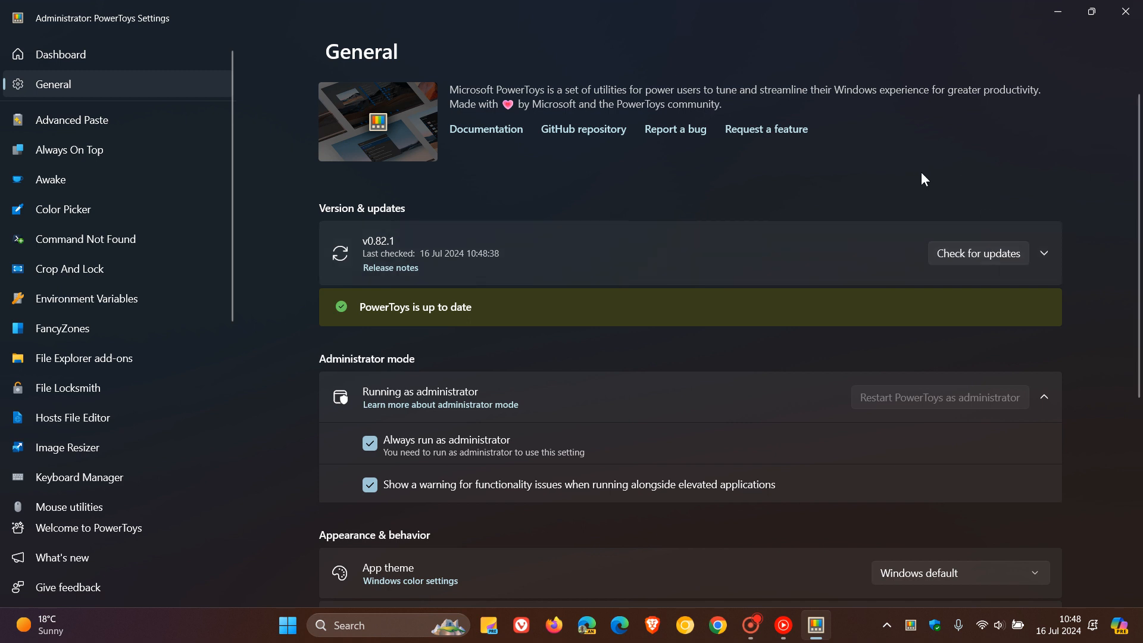
mouse_move(102, 59)
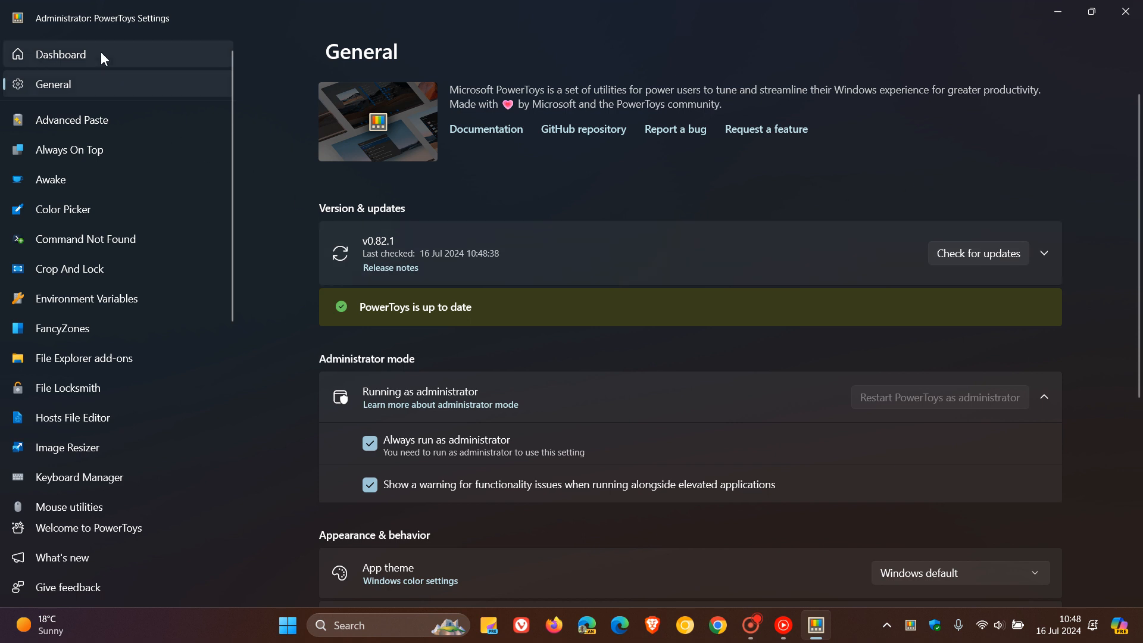
Show the Dashboard of enabled and disabled modules again.
left_click(61, 54)
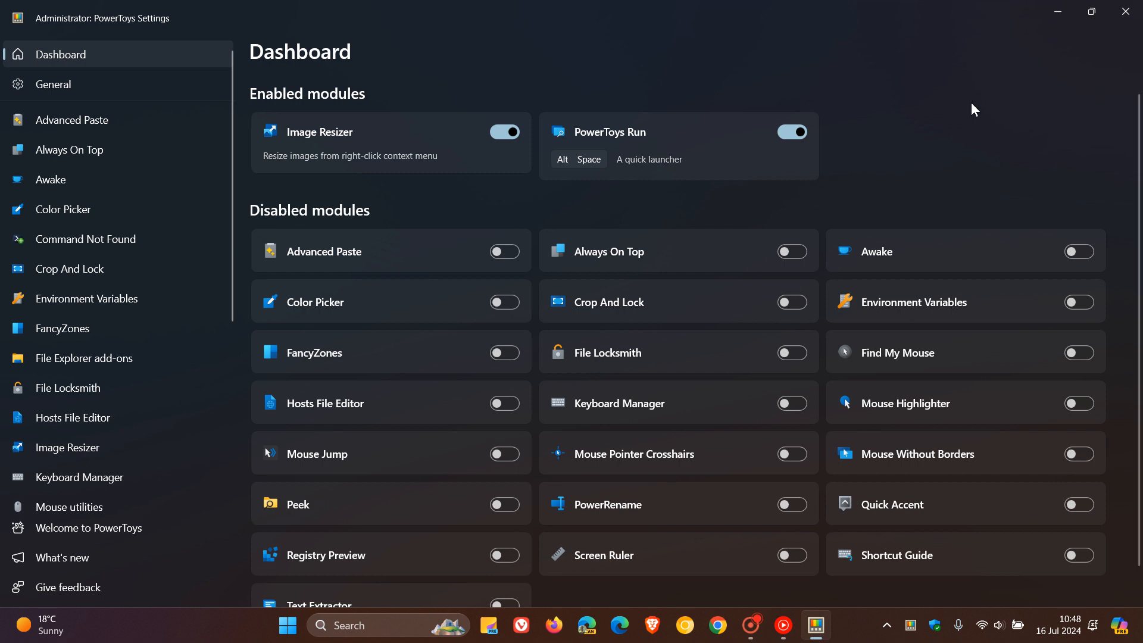
mouse_move(919, 84)
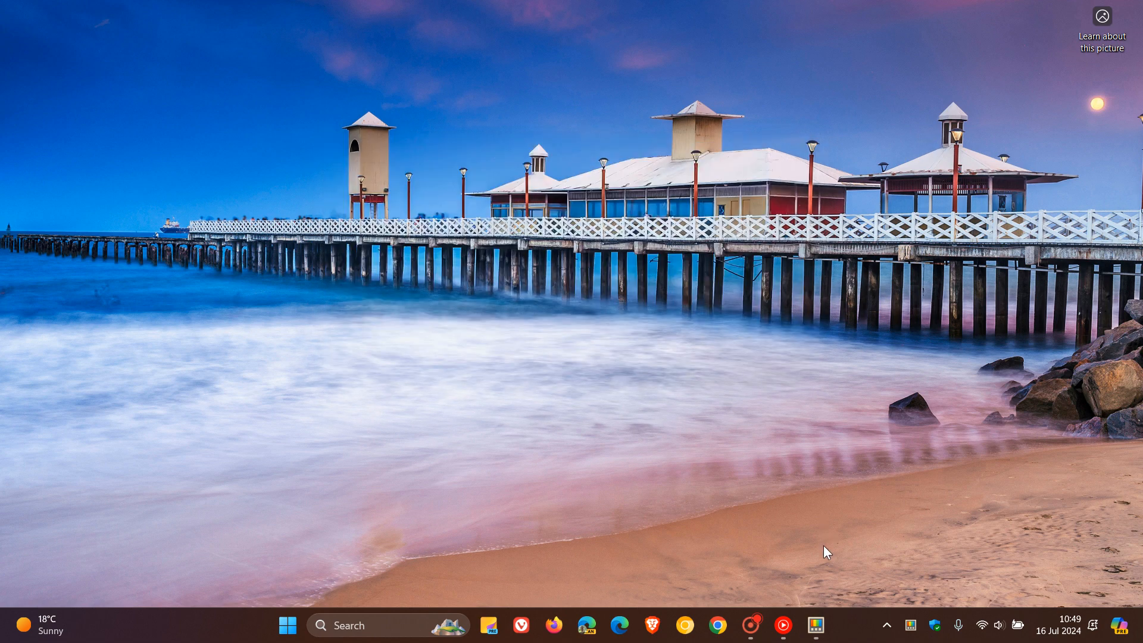
Restore PowerToys Settings from the taskbar and show the General page with version 0.82.1.
left_click(814, 626)
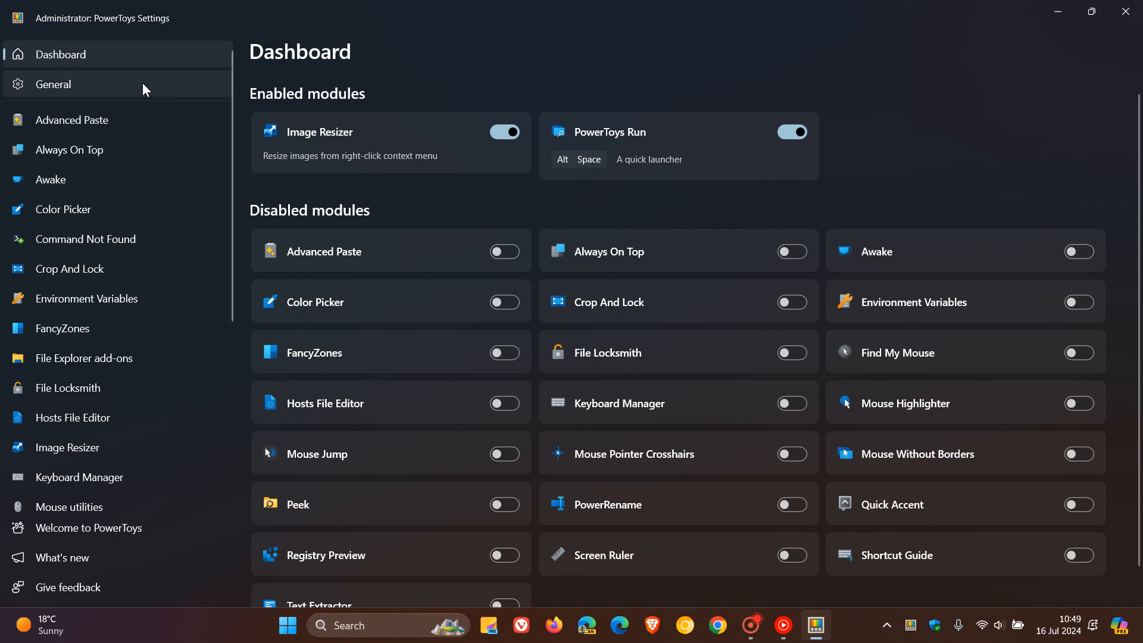
left_click(51, 84)
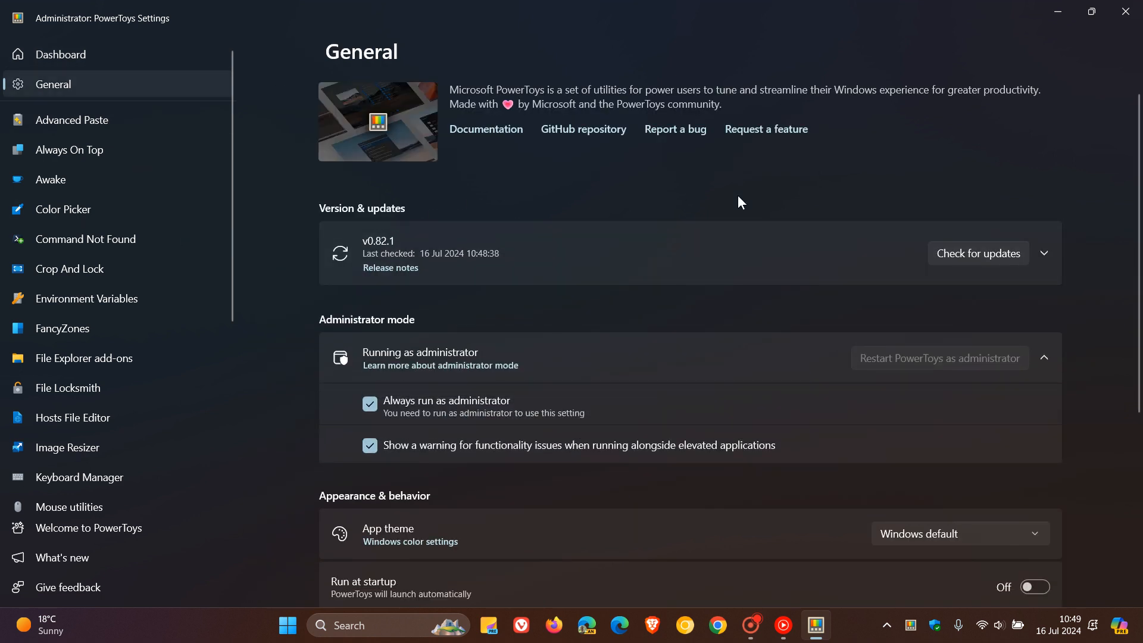